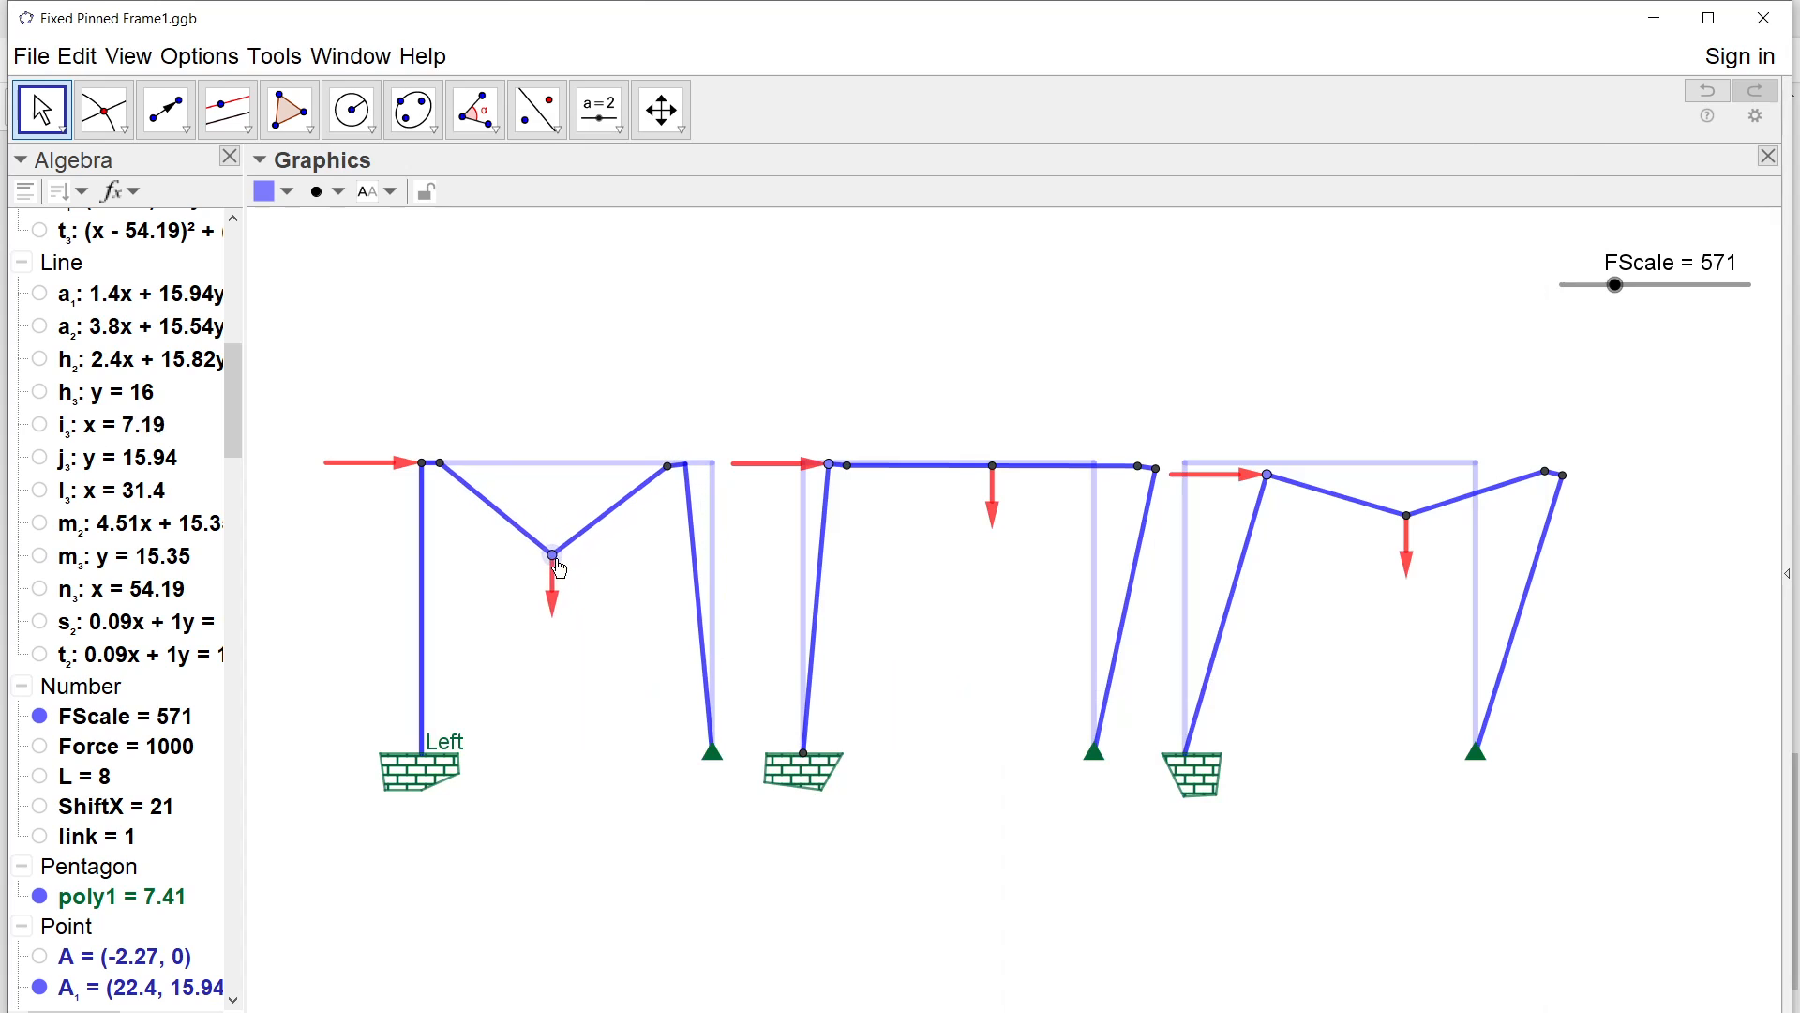
# Drag the first frame's beam load point right, then swing the second frame's top-left node back and forth.
pyautogui.moveTo(554, 554); pyautogui.dragTo(561, 535)
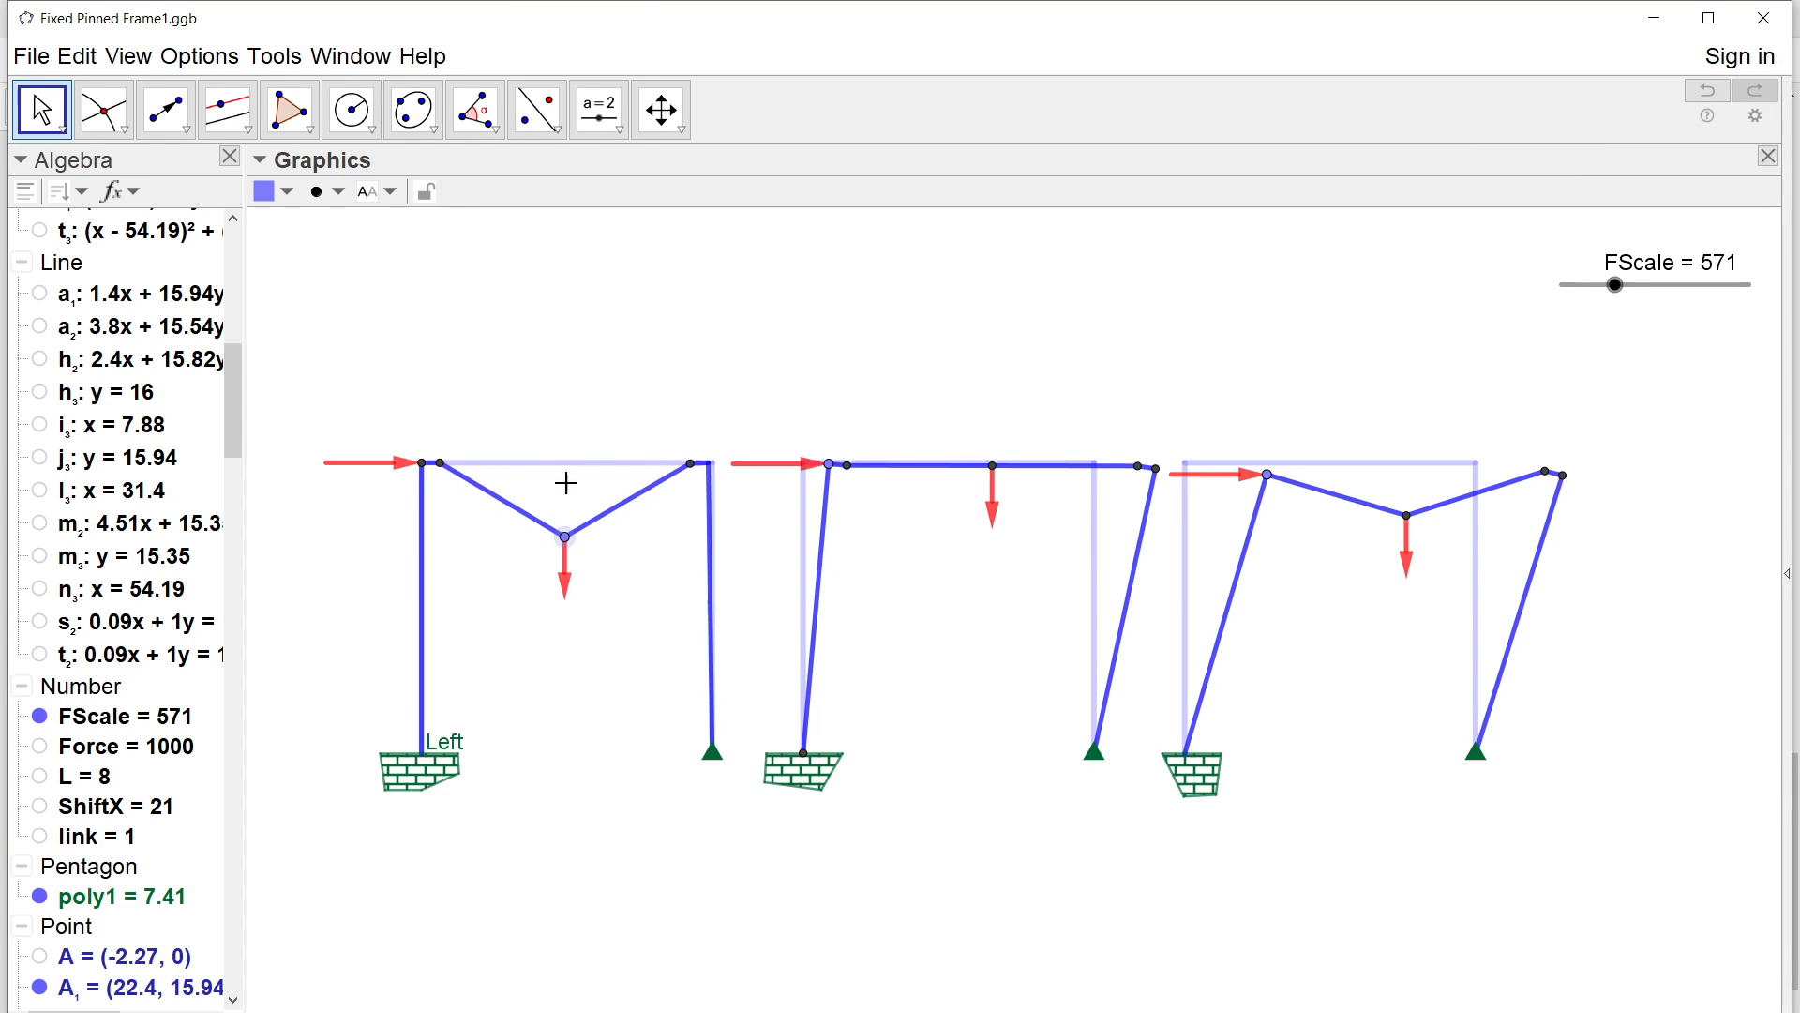
pyautogui.moveTo(444, 476)
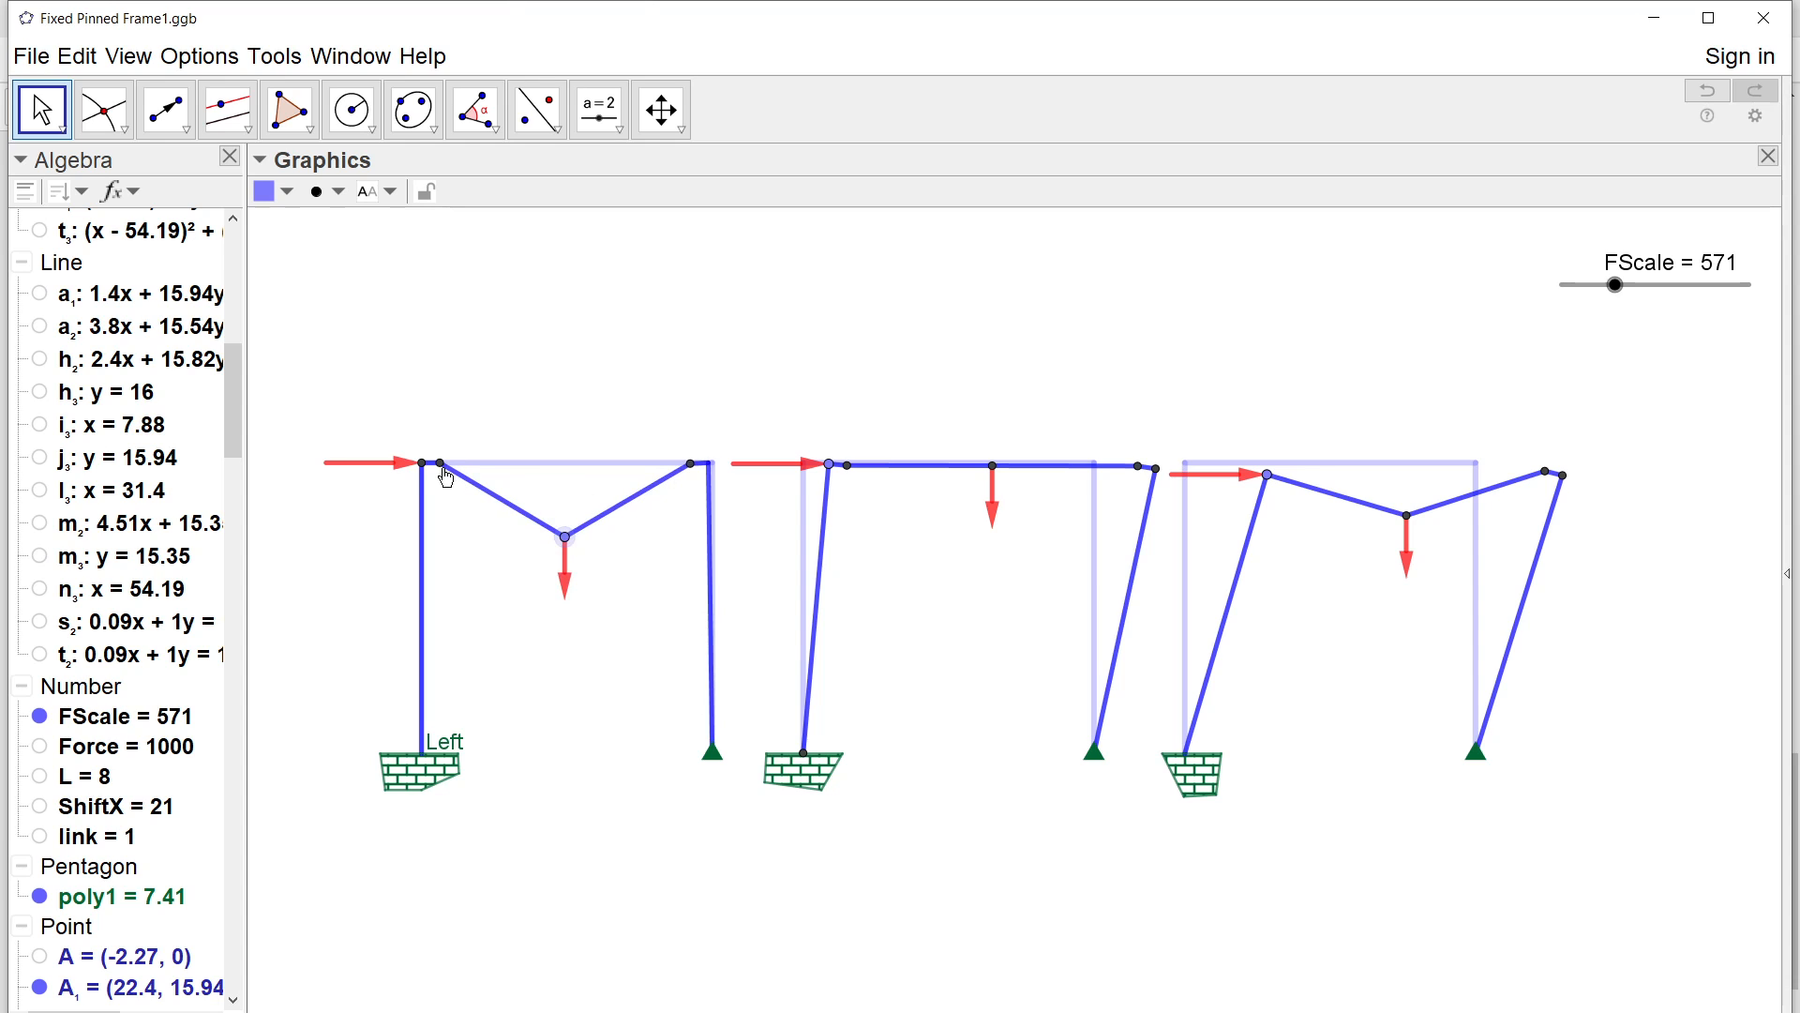
pyautogui.moveTo(796, 509)
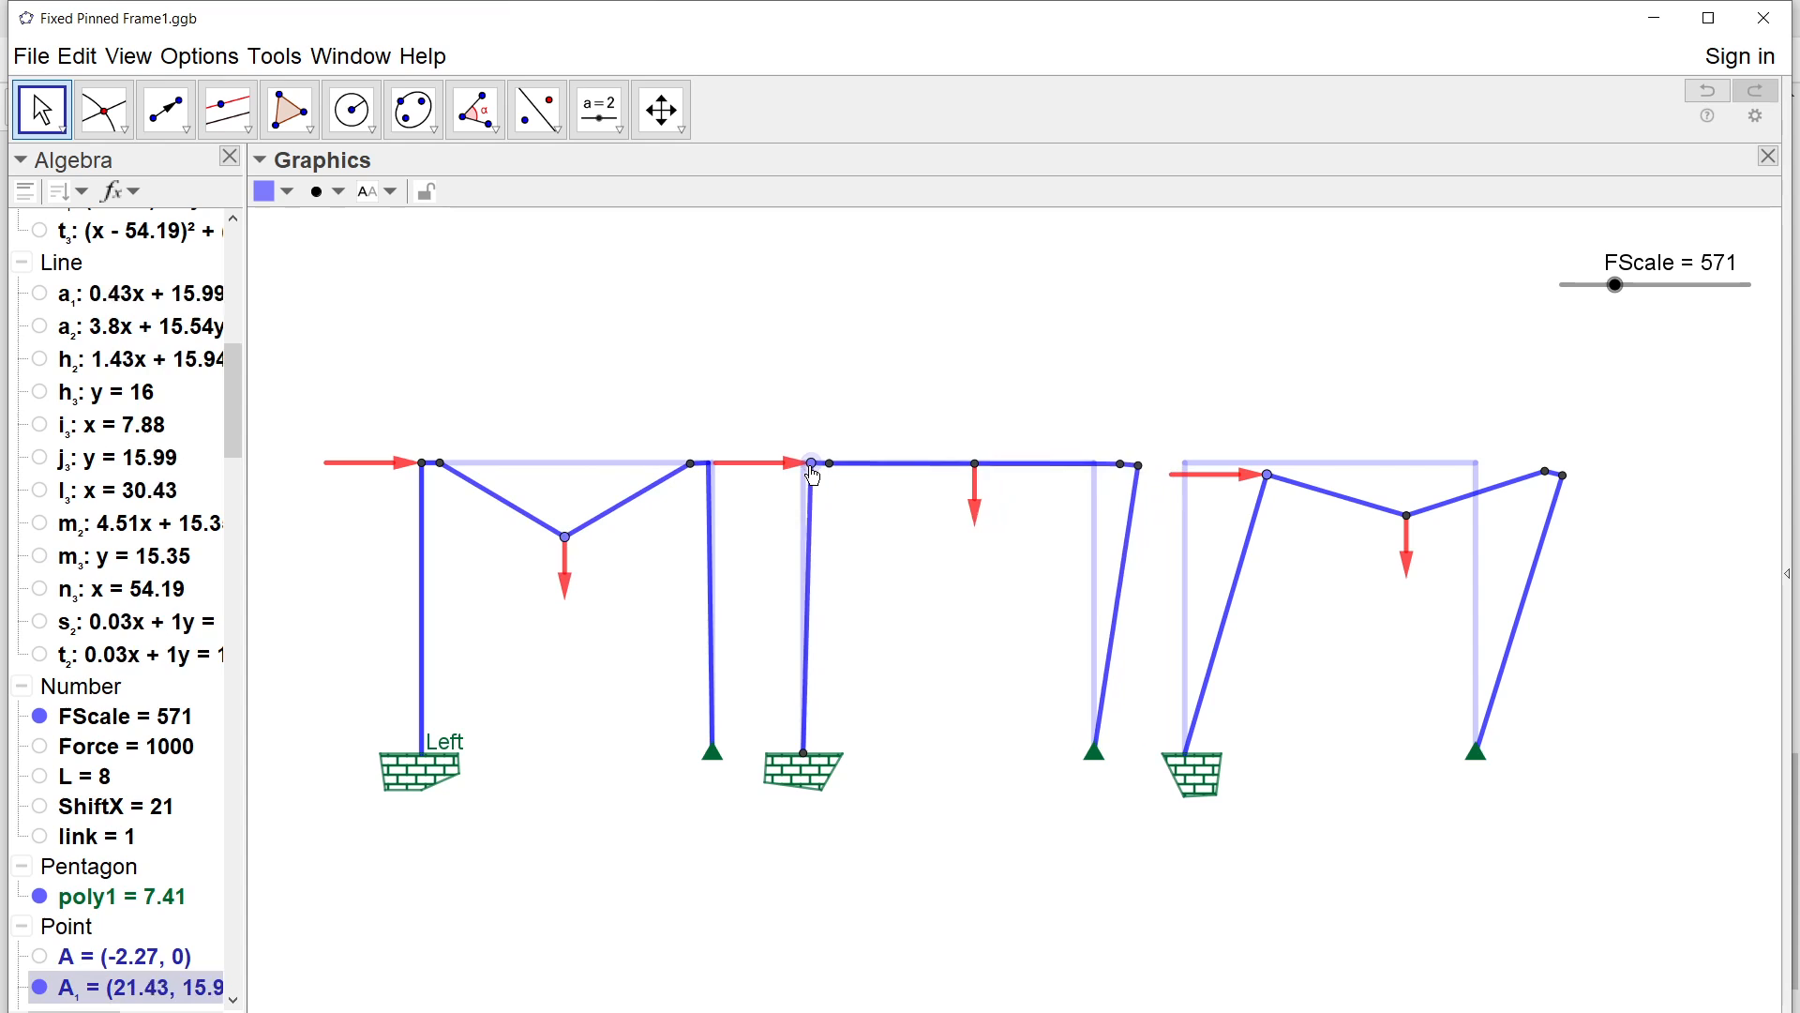
pyautogui.moveTo(818, 465); pyautogui.dragTo(839, 480)
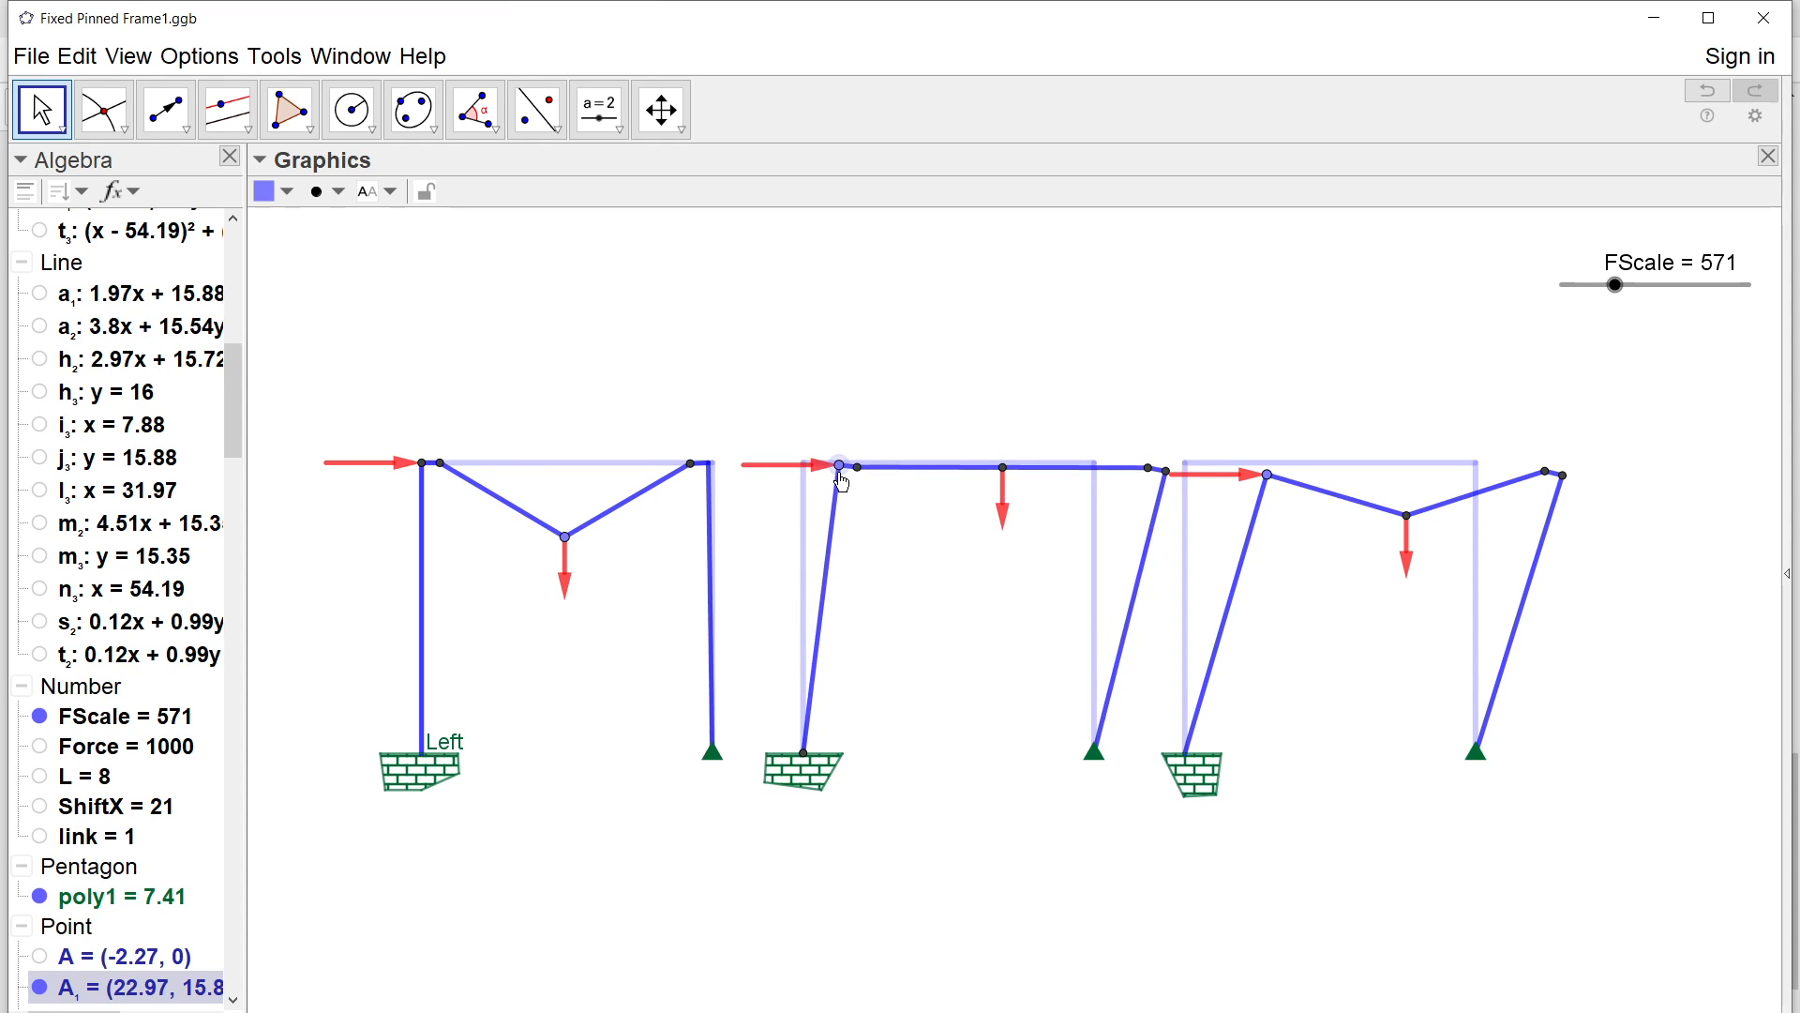
pyautogui.moveTo(850, 466); pyautogui.dragTo(828, 474)
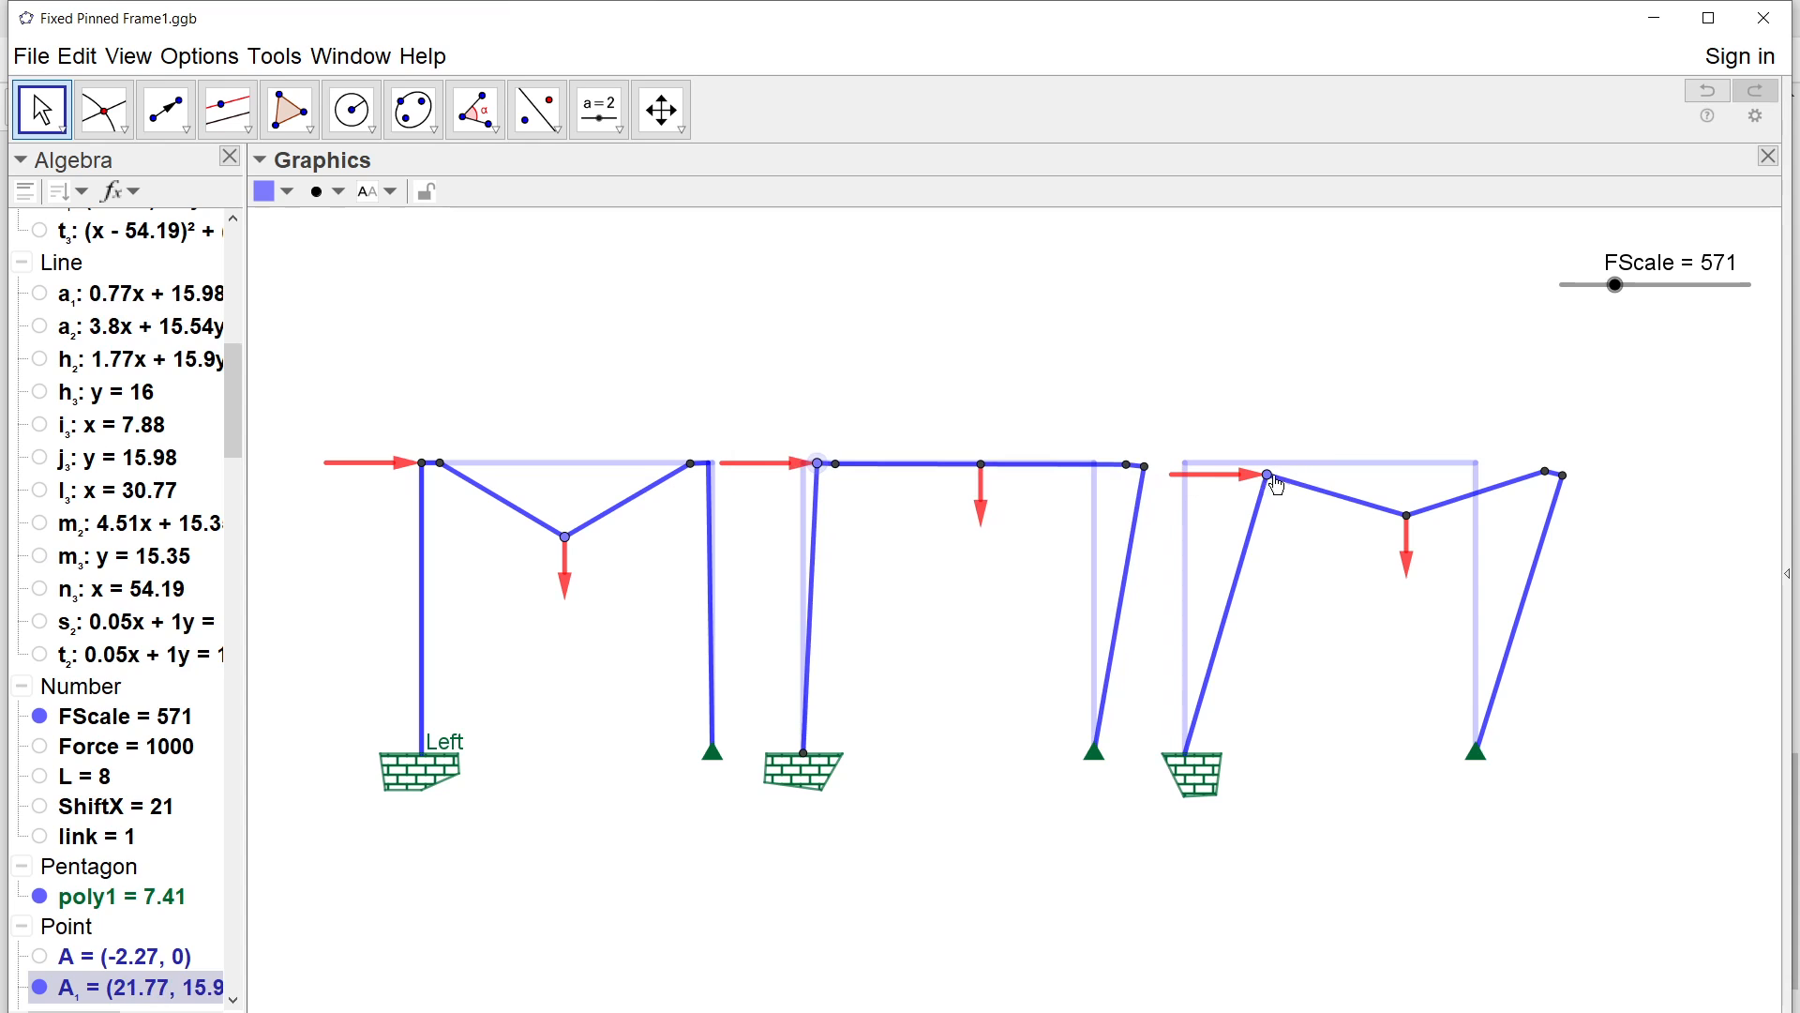
# Flatten the third frame's combined mechanism and restore its sway, then nudge the second frame toward upright.
pyautogui.moveTo(1272, 481); pyautogui.dragTo(1197, 465)
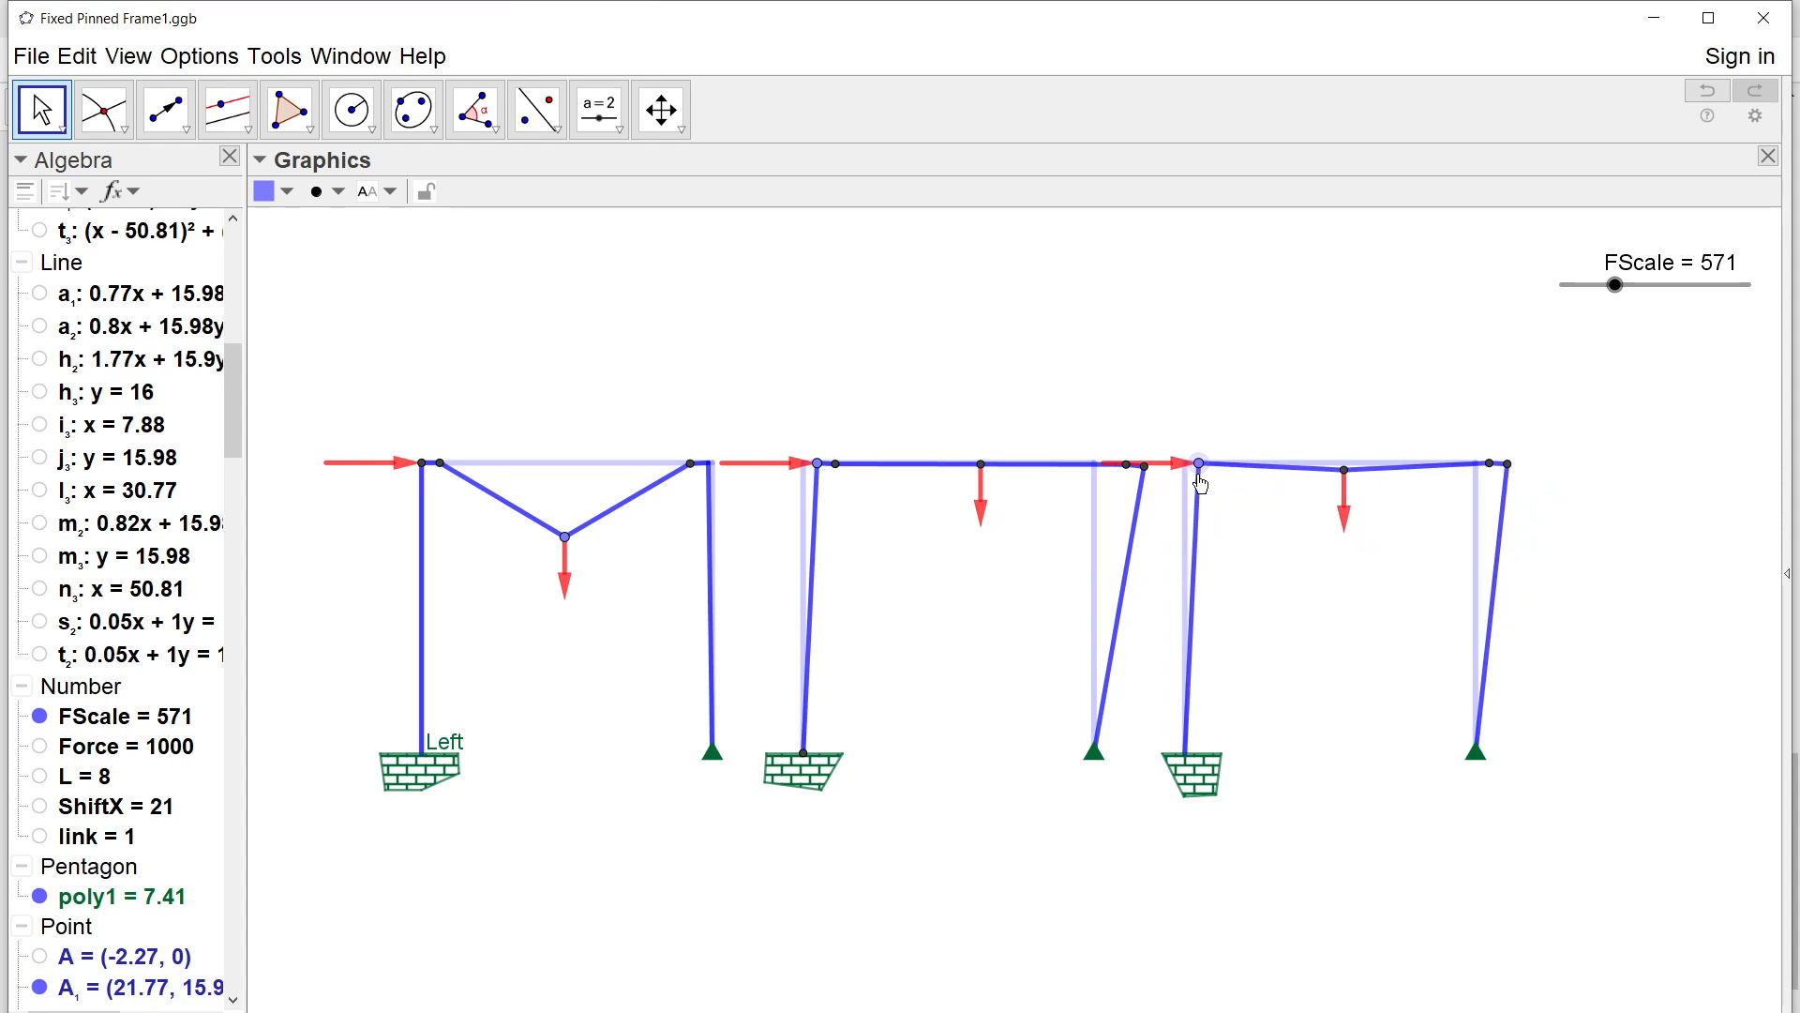
pyautogui.moveTo(1198, 465); pyautogui.dragTo(1219, 466)
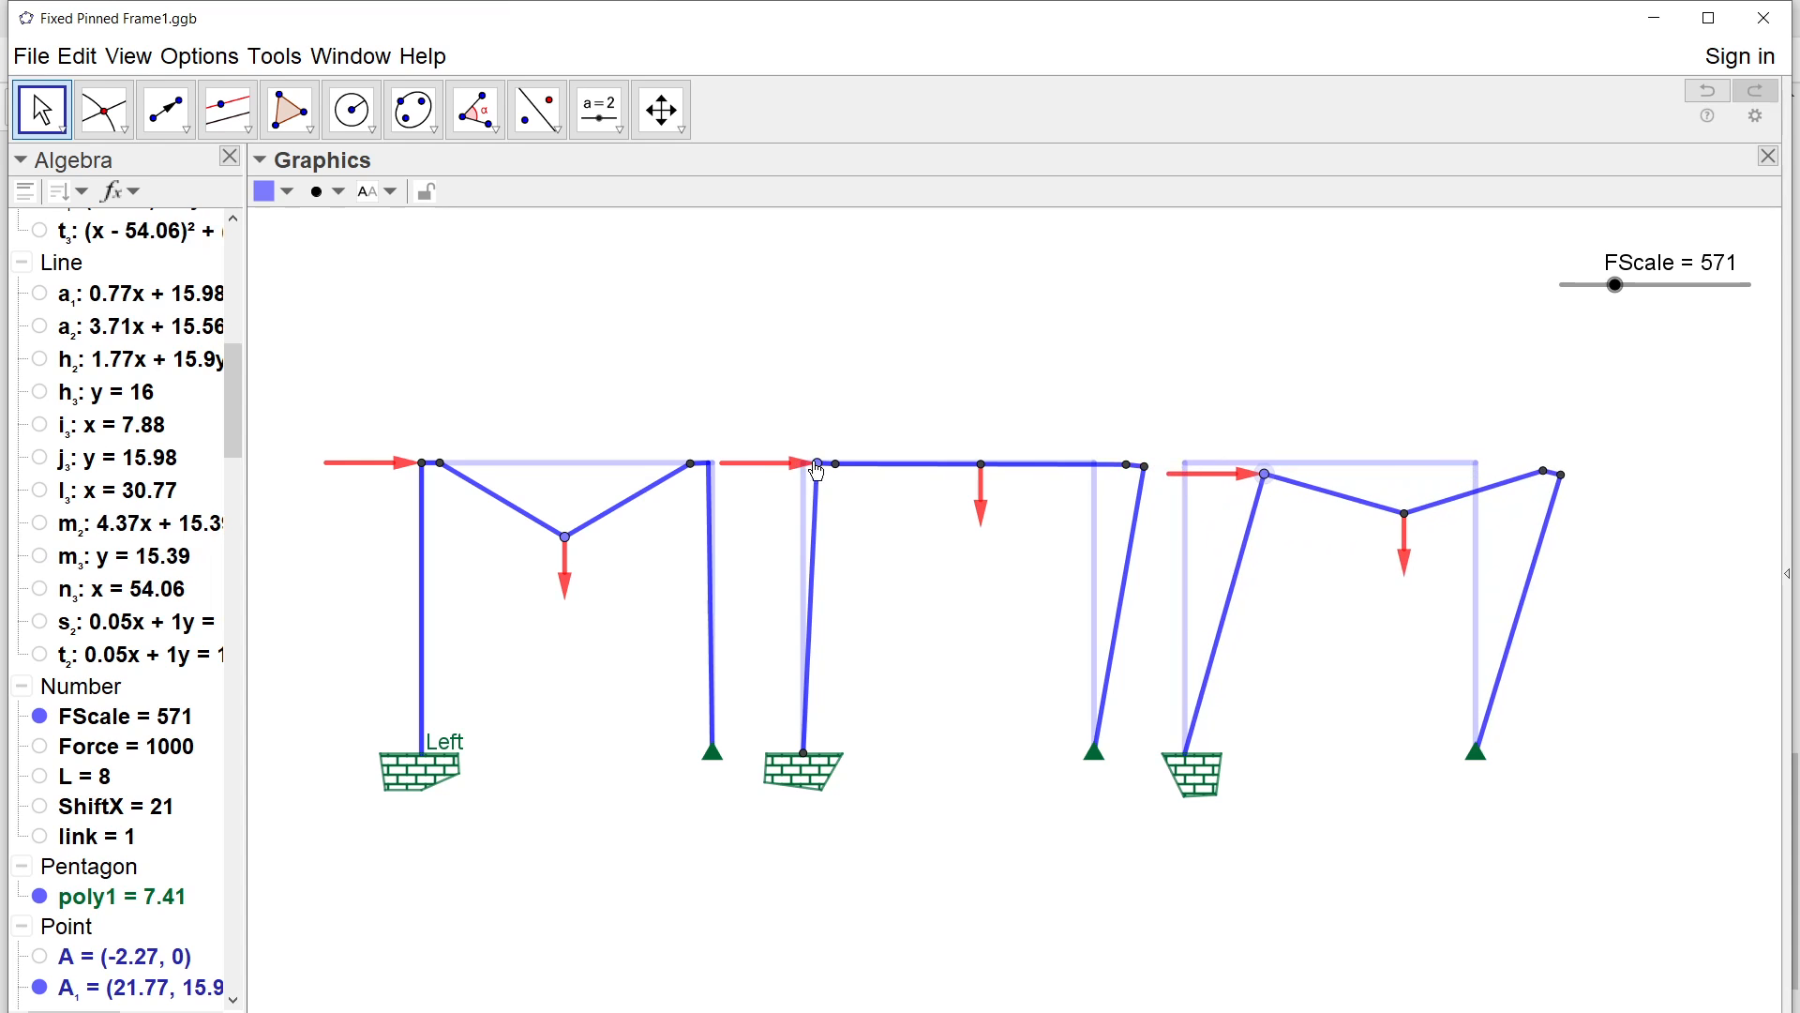
pyautogui.moveTo(820, 469); pyautogui.dragTo(820, 466)
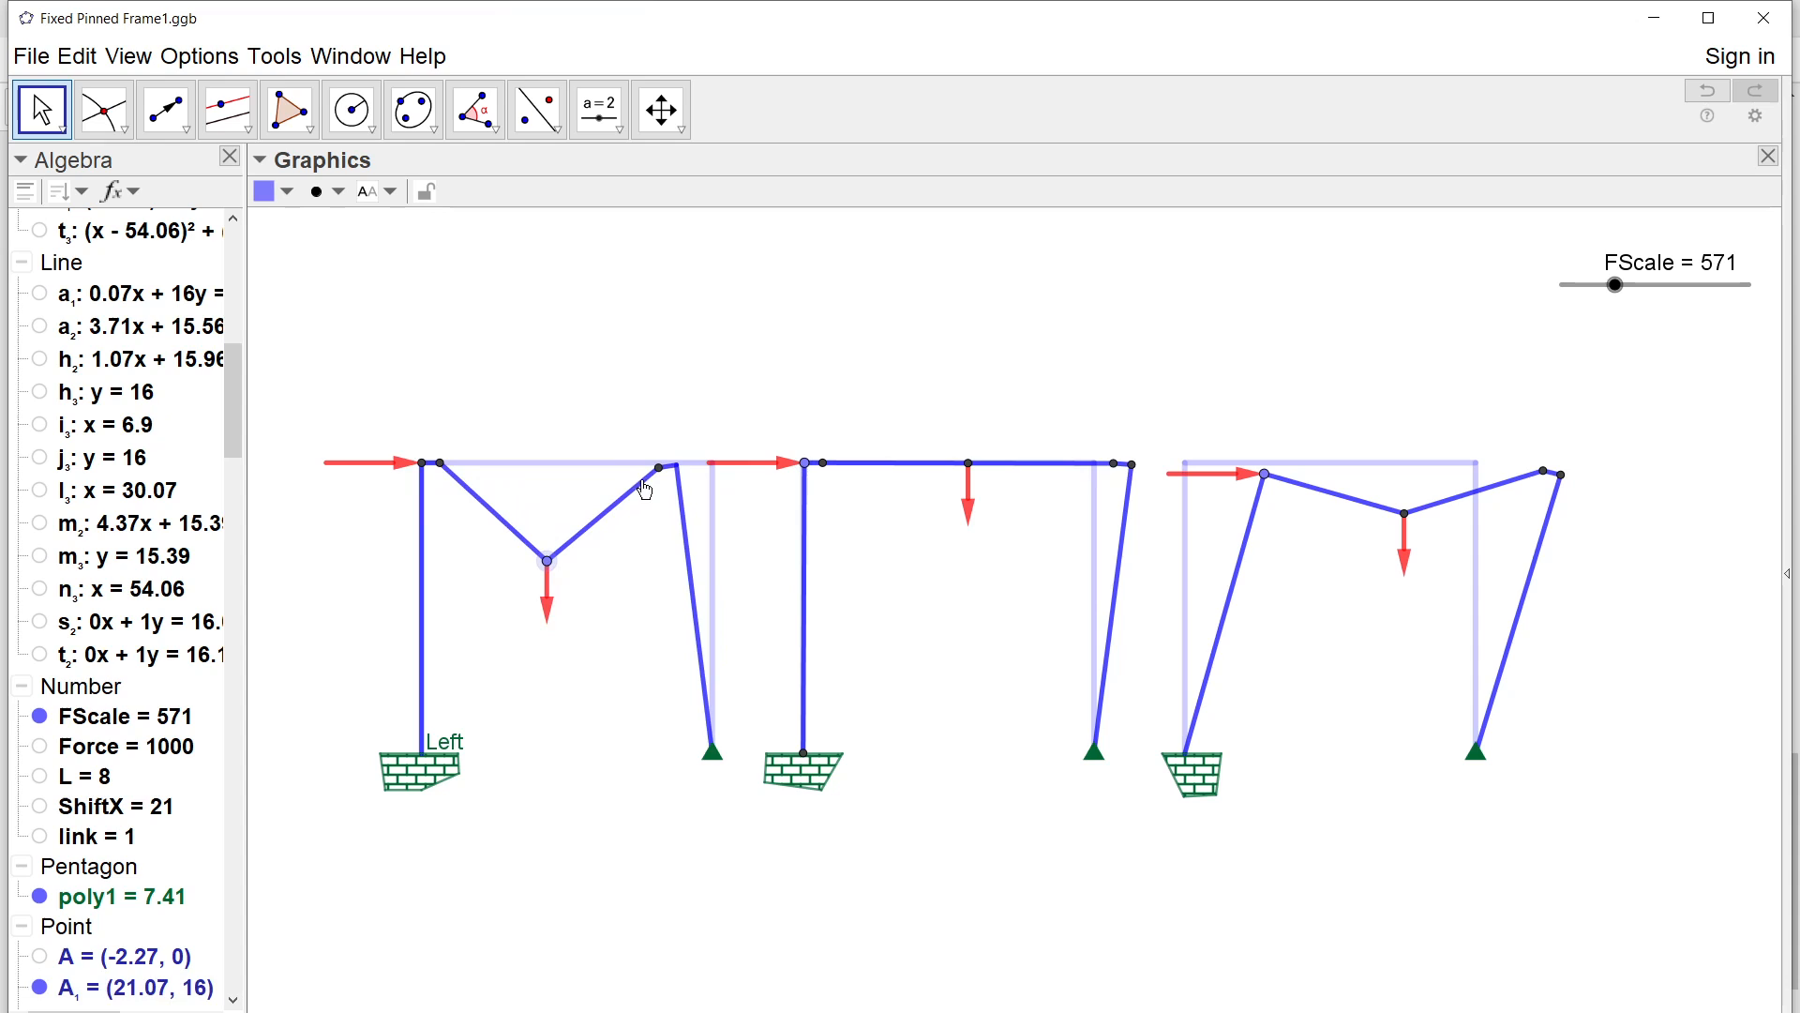
pyautogui.moveTo(658, 491)
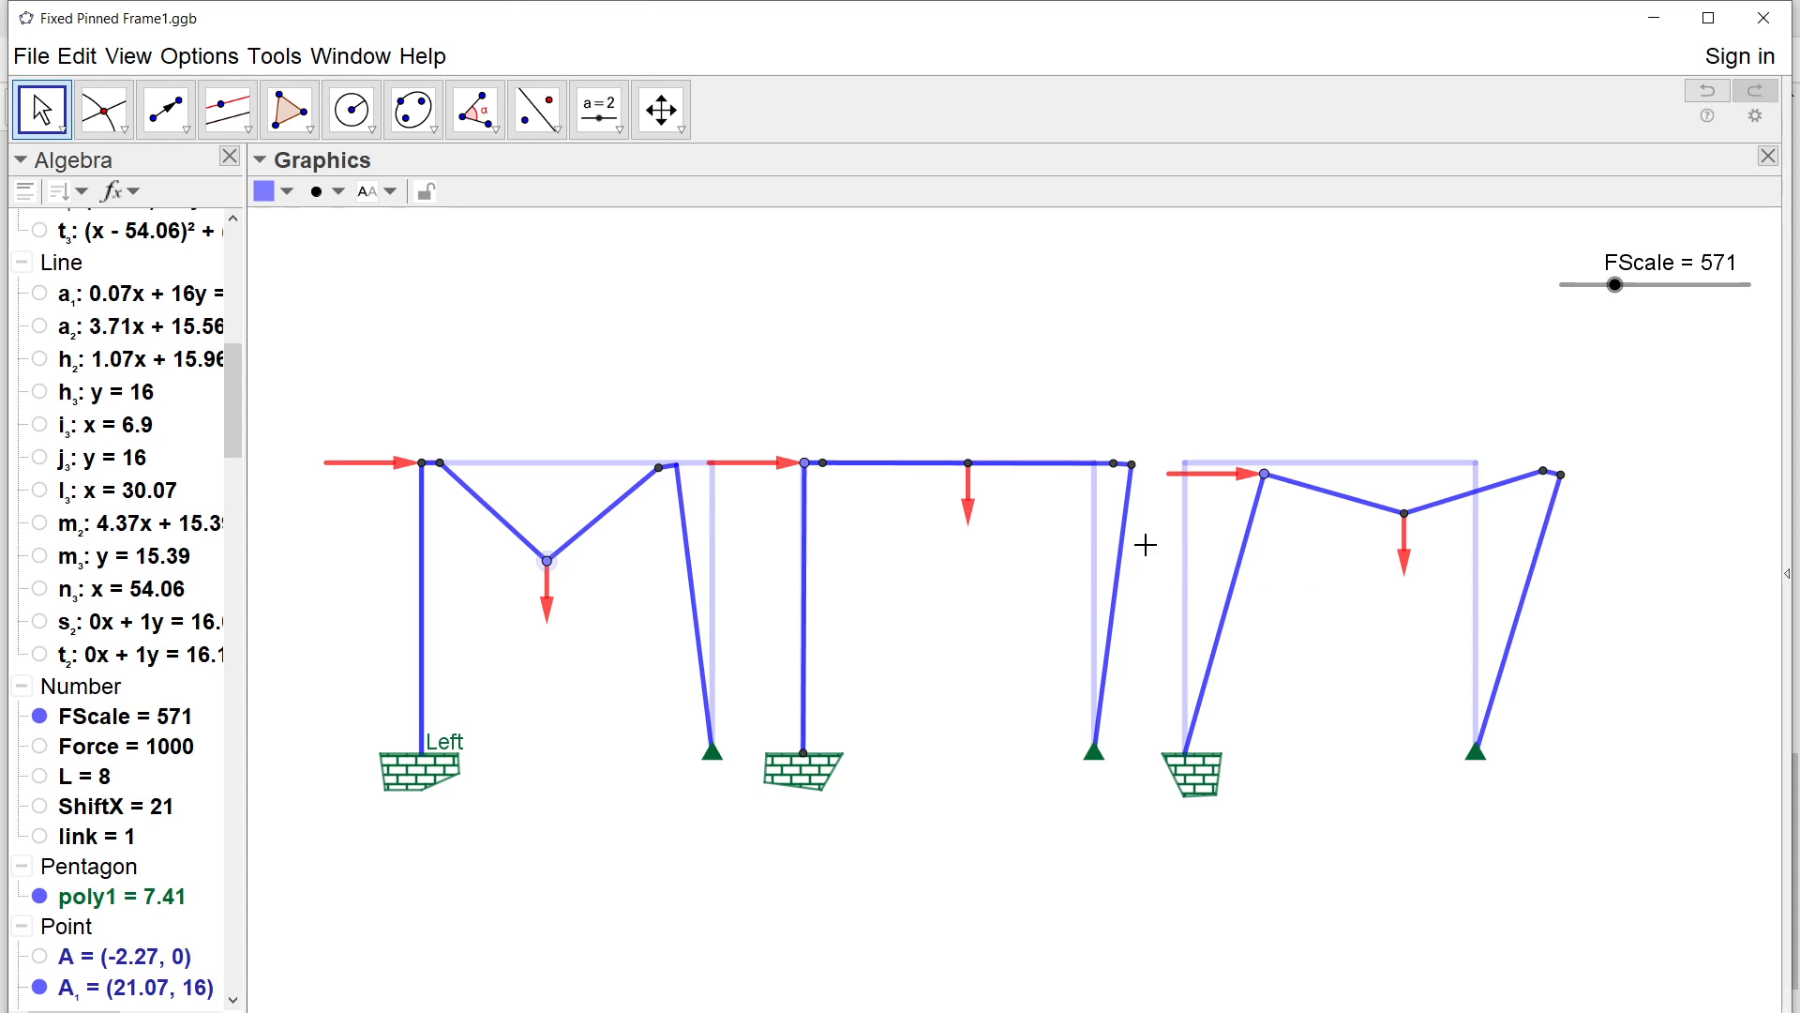
pyautogui.moveTo(1339, 550)
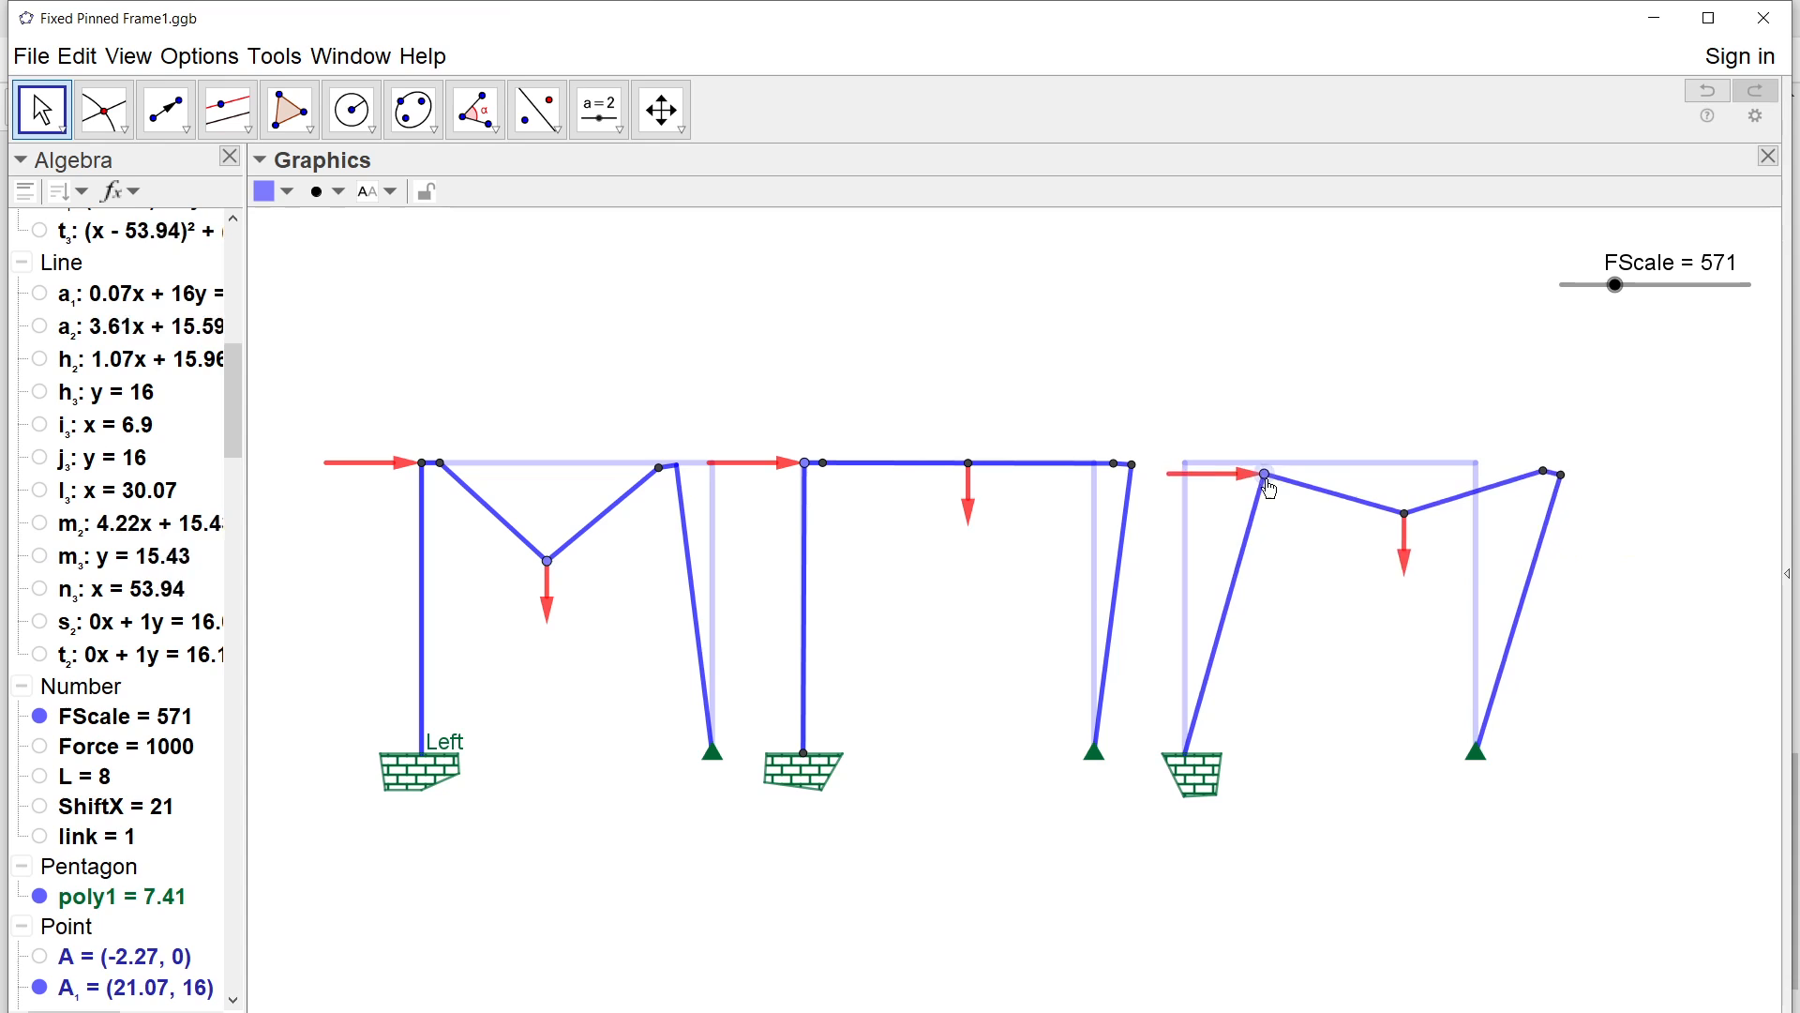
# Drag the third frame's horizontal-load point toward upright, then partway back for a shallower beam hinge.
pyautogui.moveTo(1263, 474); pyautogui.dragTo(1227, 467)
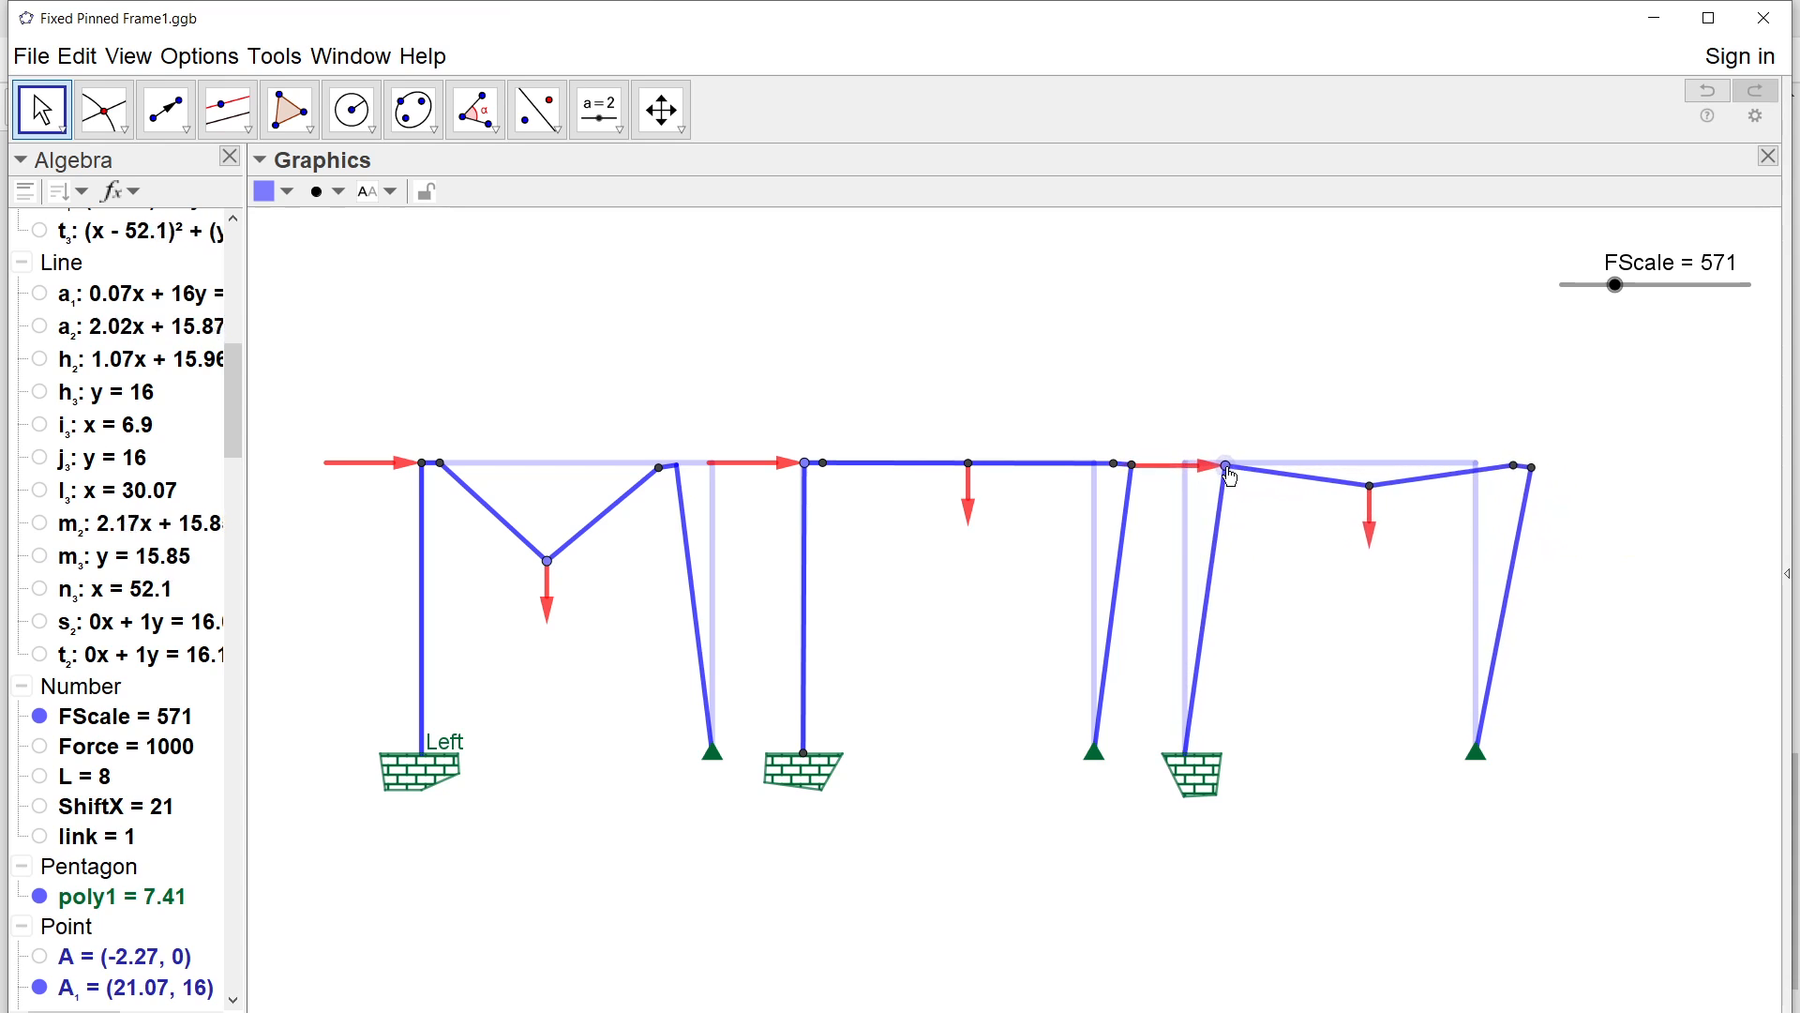
pyautogui.moveTo(1227, 477); pyautogui.dragTo(1246, 471)
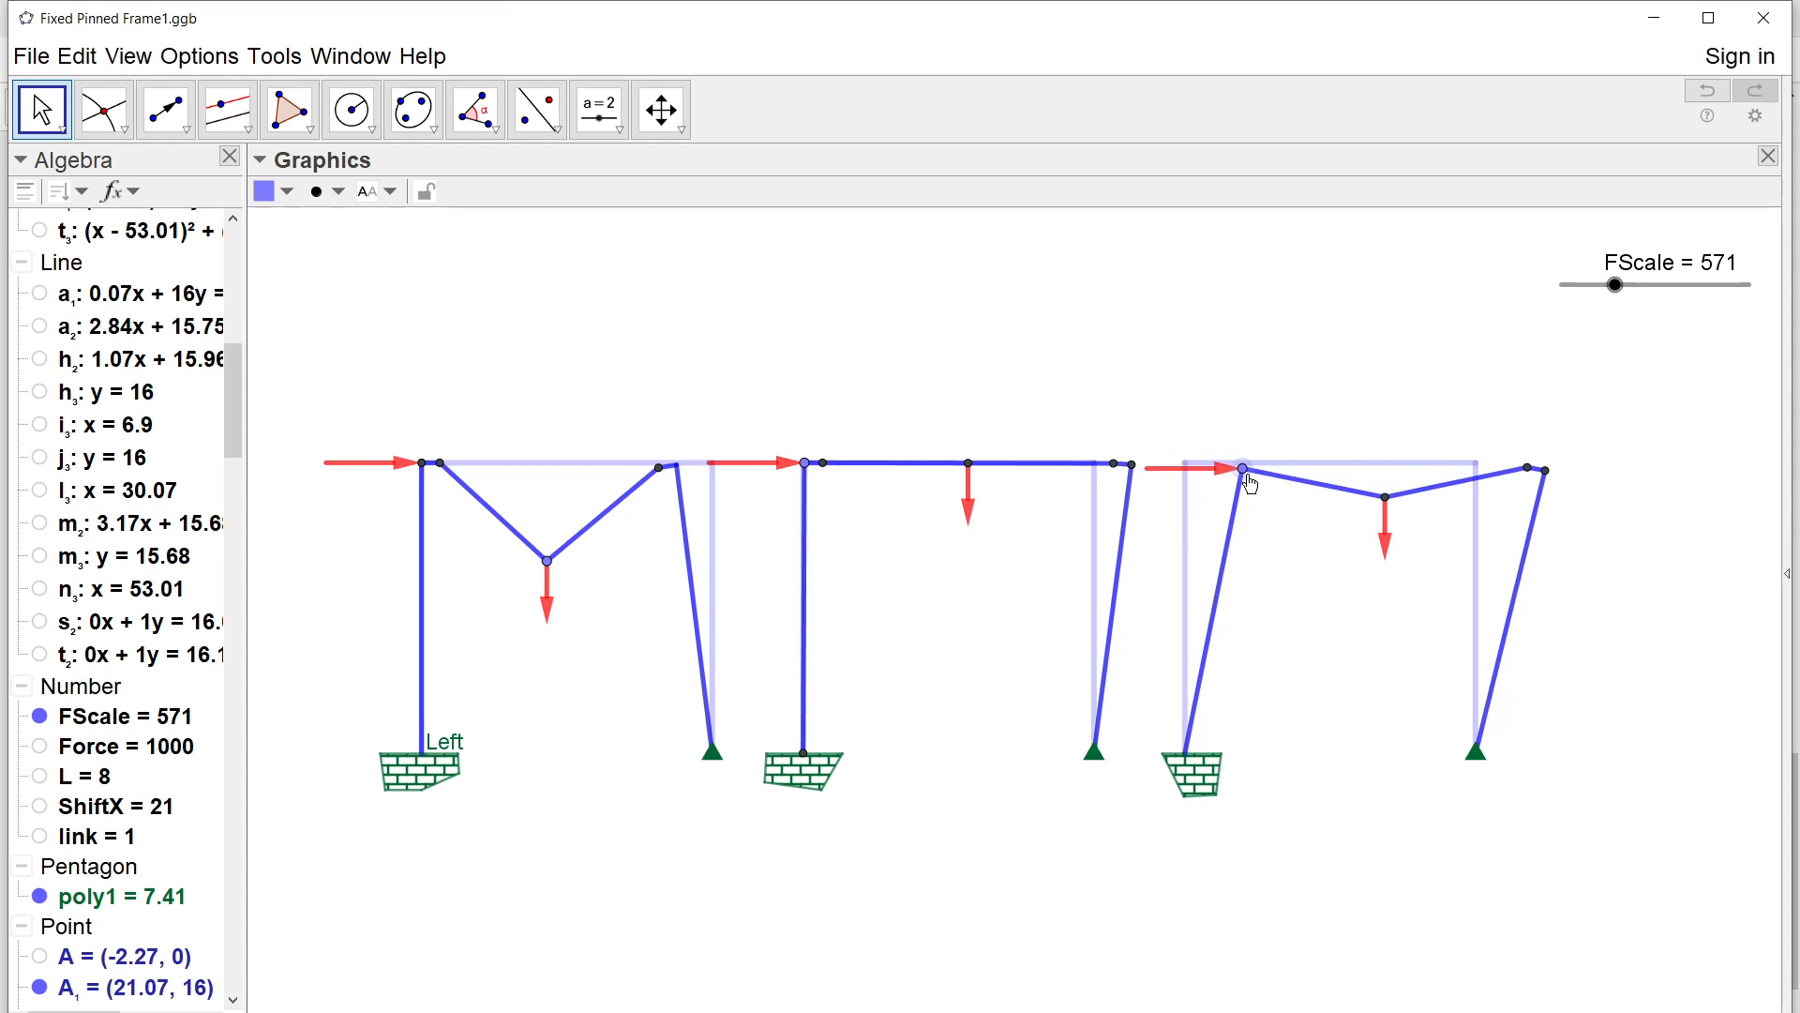
pyautogui.moveTo(997, 656)
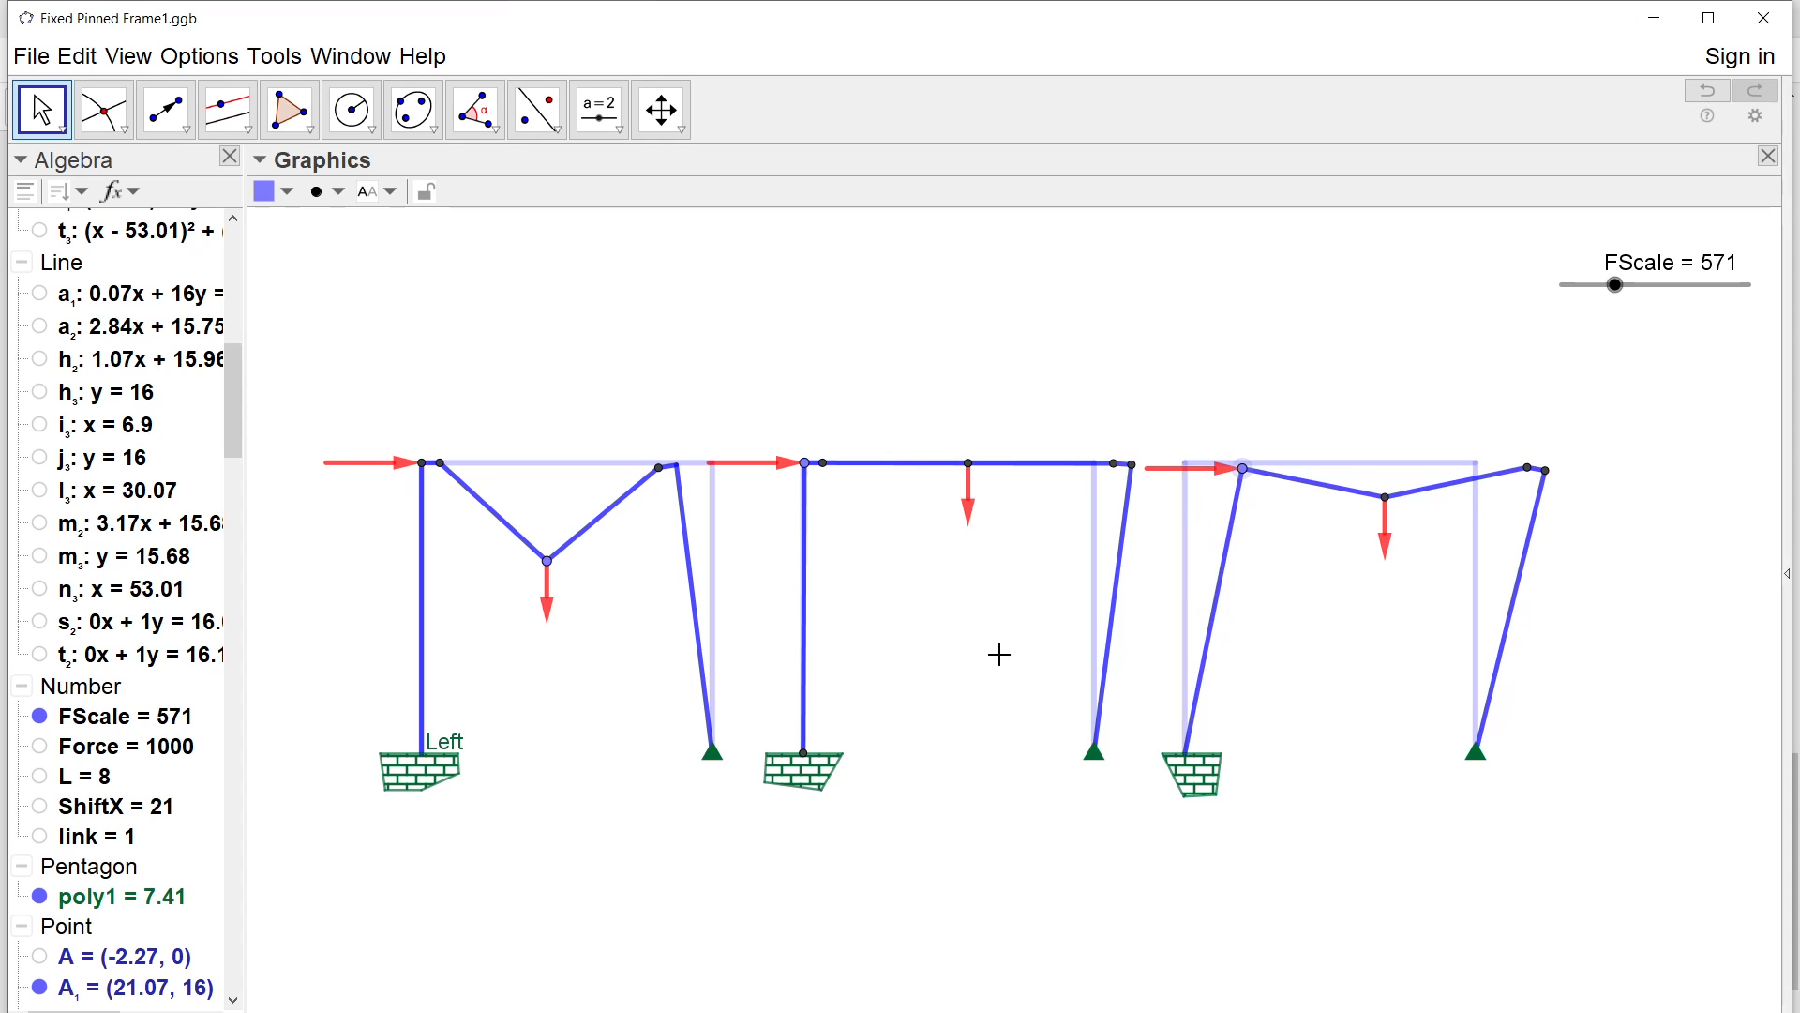